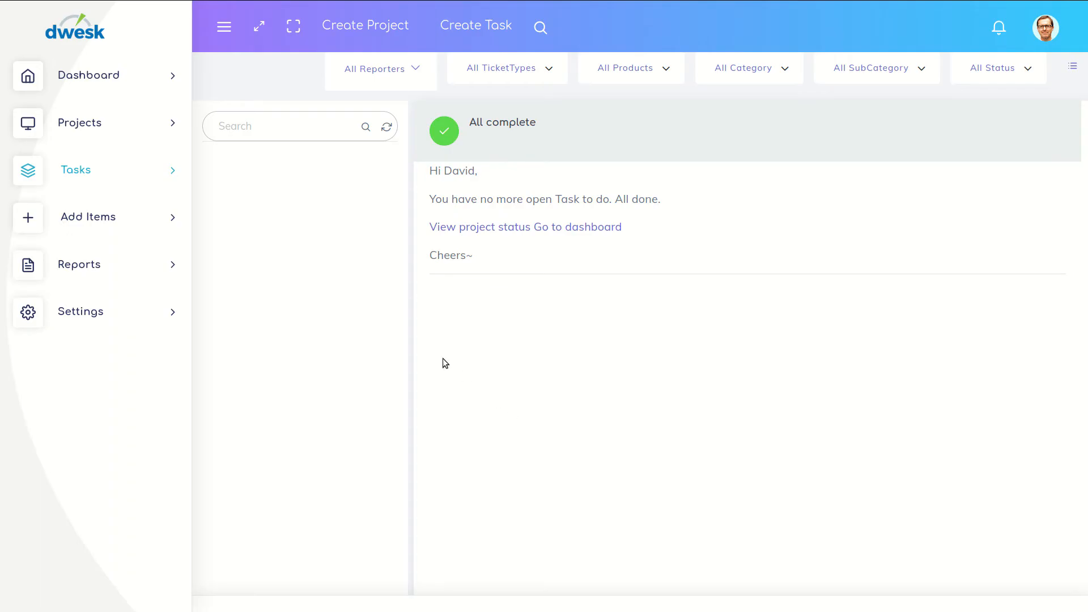
# - Navigate via the Reports sidebar section to the Project Reports page
pyautogui.click(80, 264)
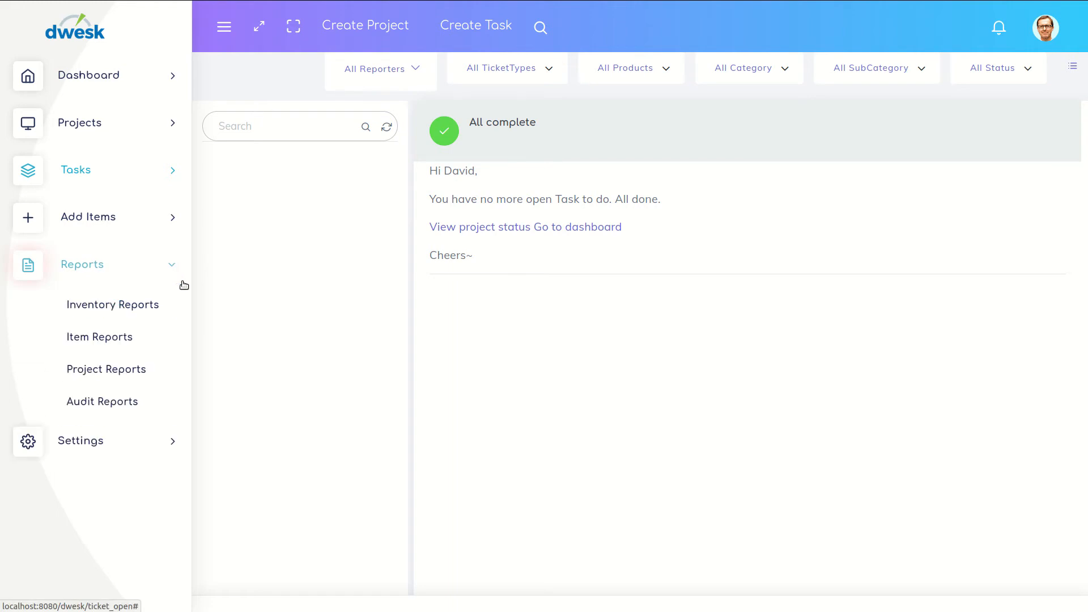
pyautogui.click(103, 368)
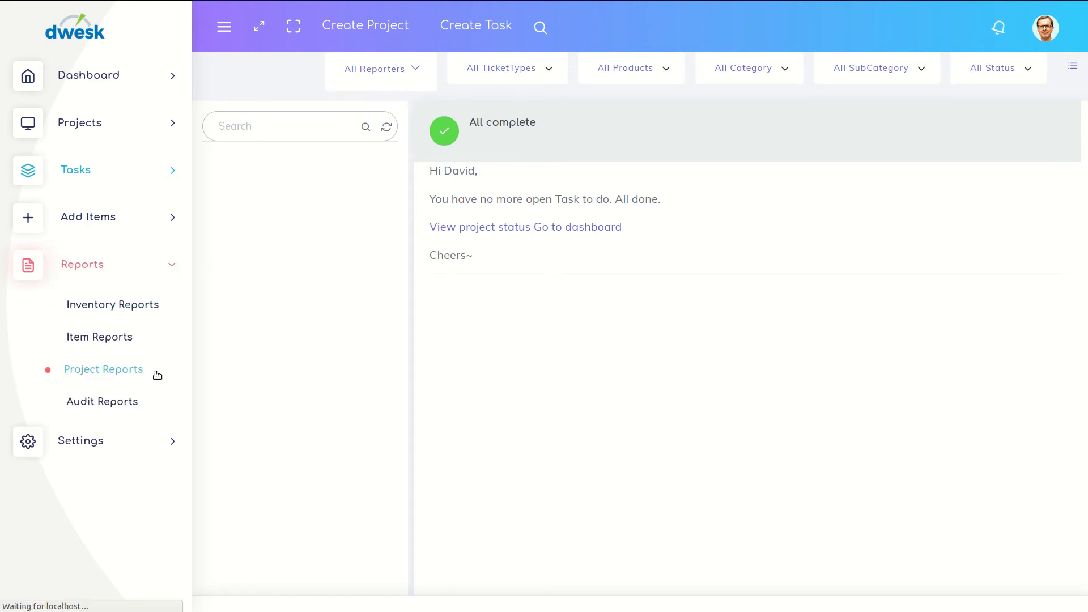
pyautogui.click(103, 370)
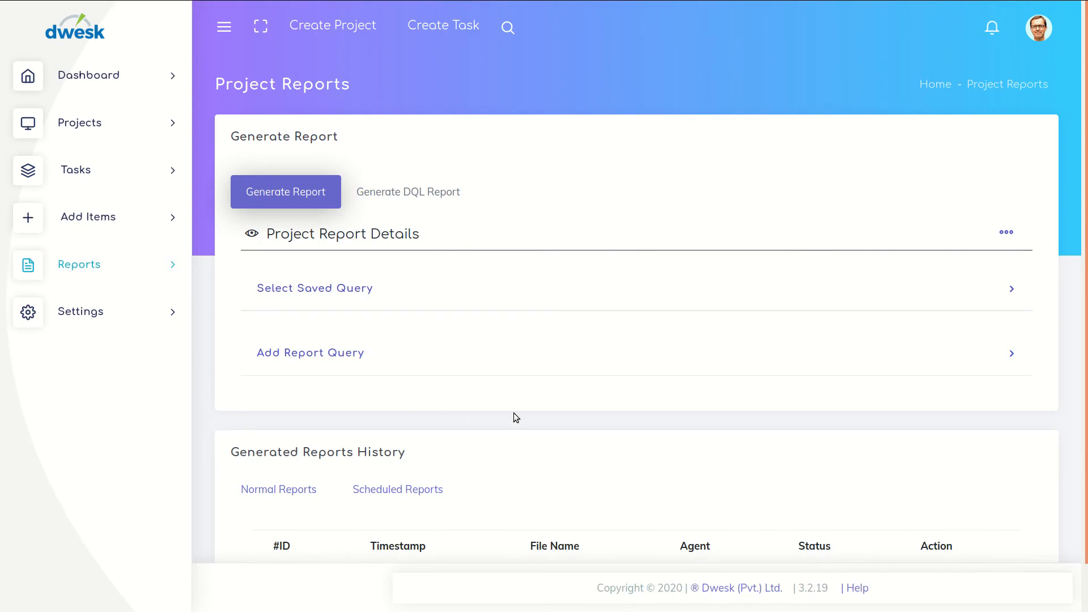
pyautogui.moveTo(1005, 231)
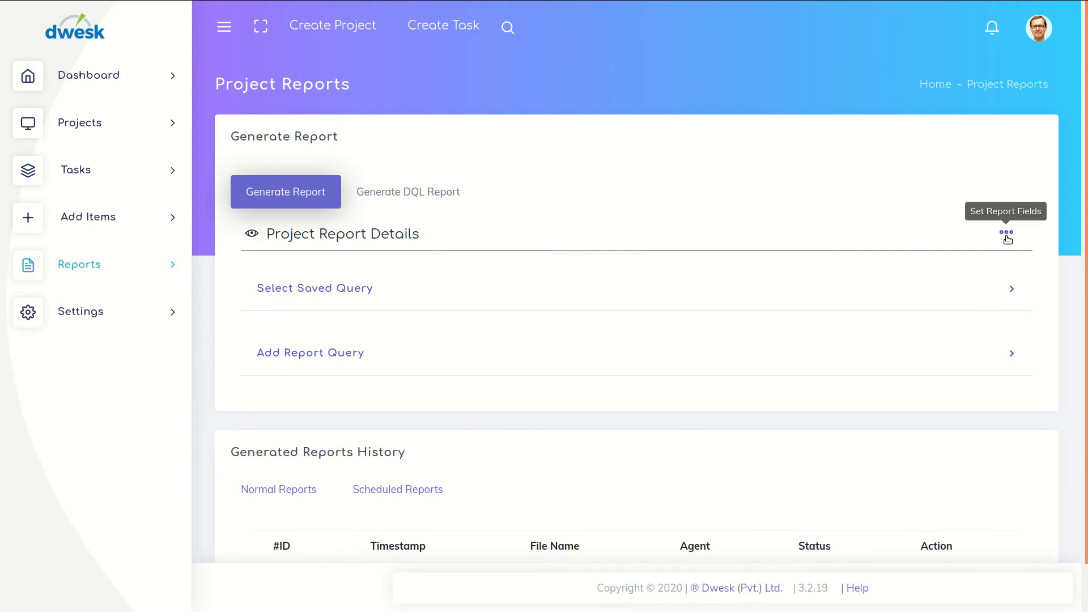
# - In Set Report Fields, add custom_fields under Custom Fields and apply with Set
pyautogui.click(1005, 231)
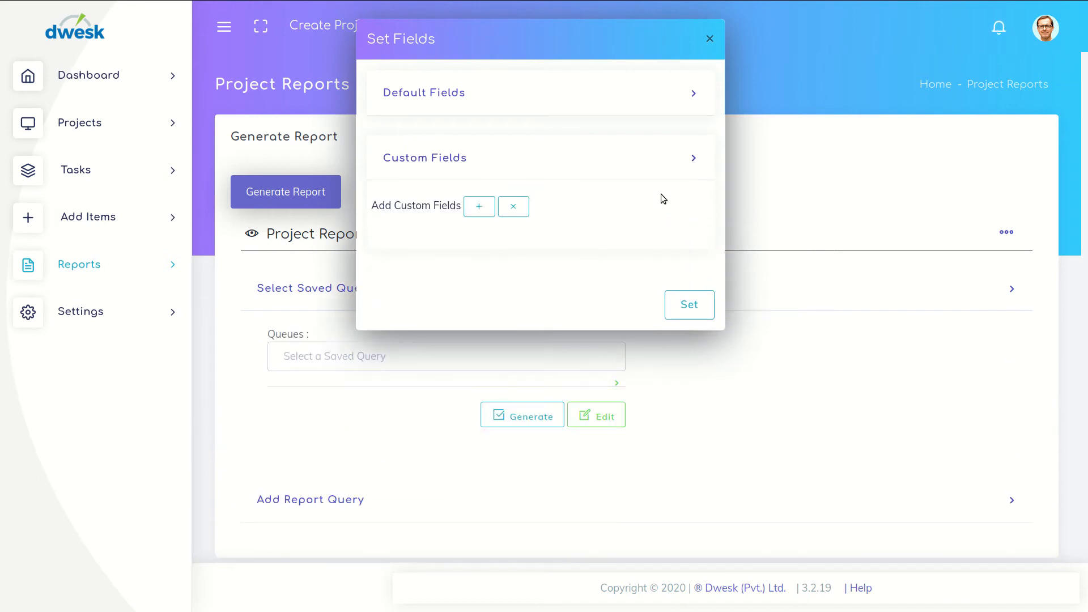
pyautogui.click(478, 206)
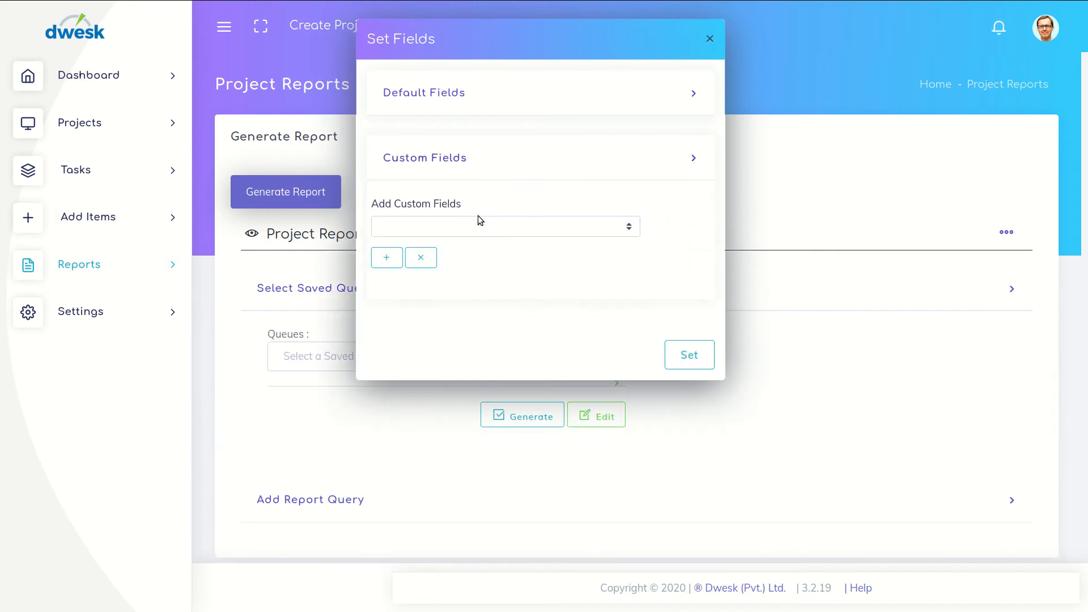
pyautogui.click(505, 226)
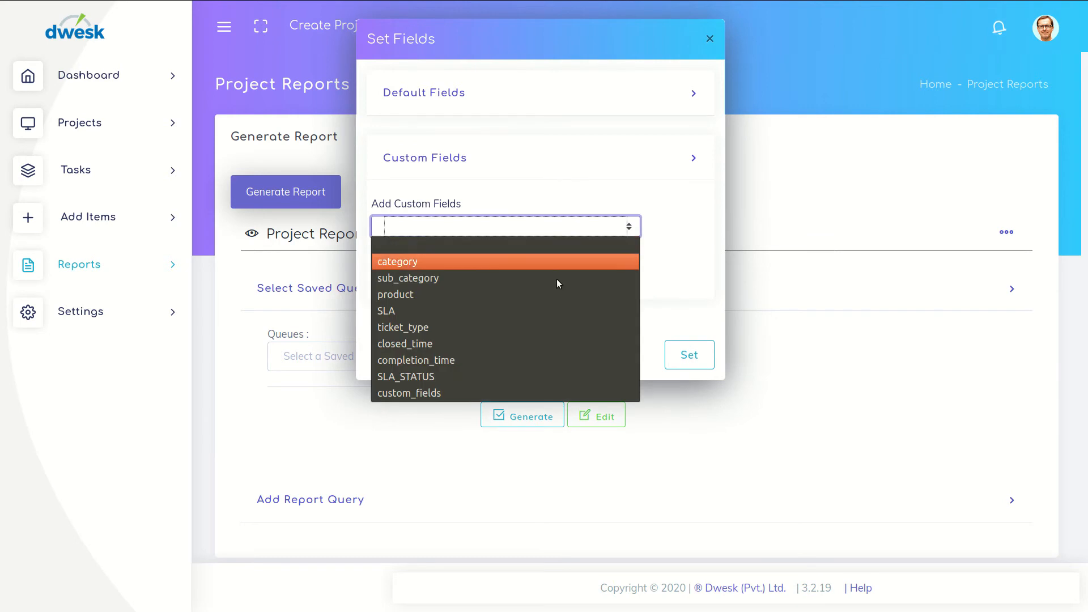
pyautogui.click(409, 393)
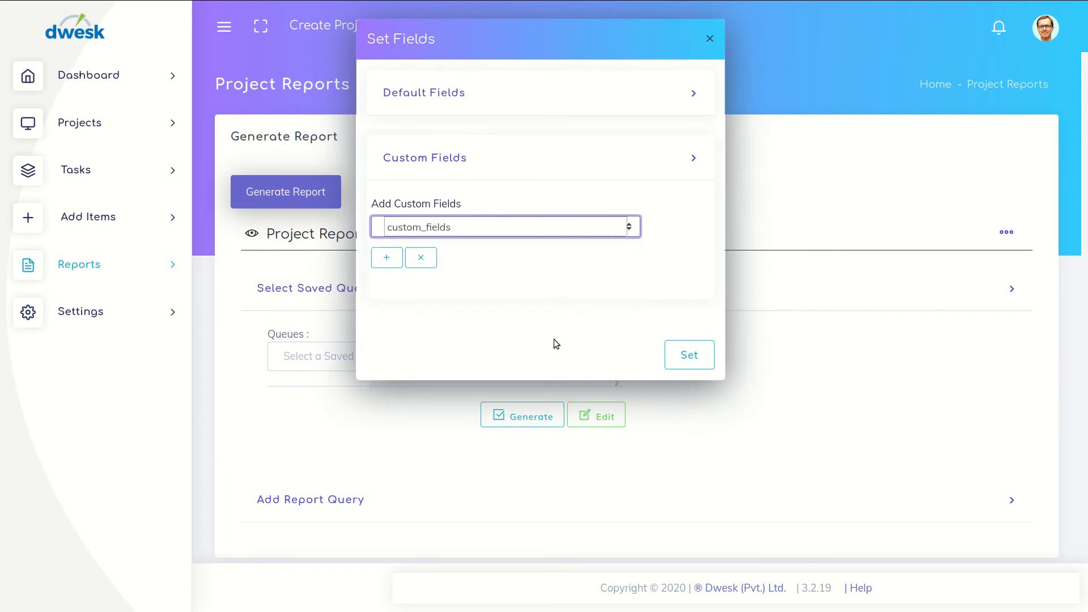
pyautogui.moveTo(687, 355)
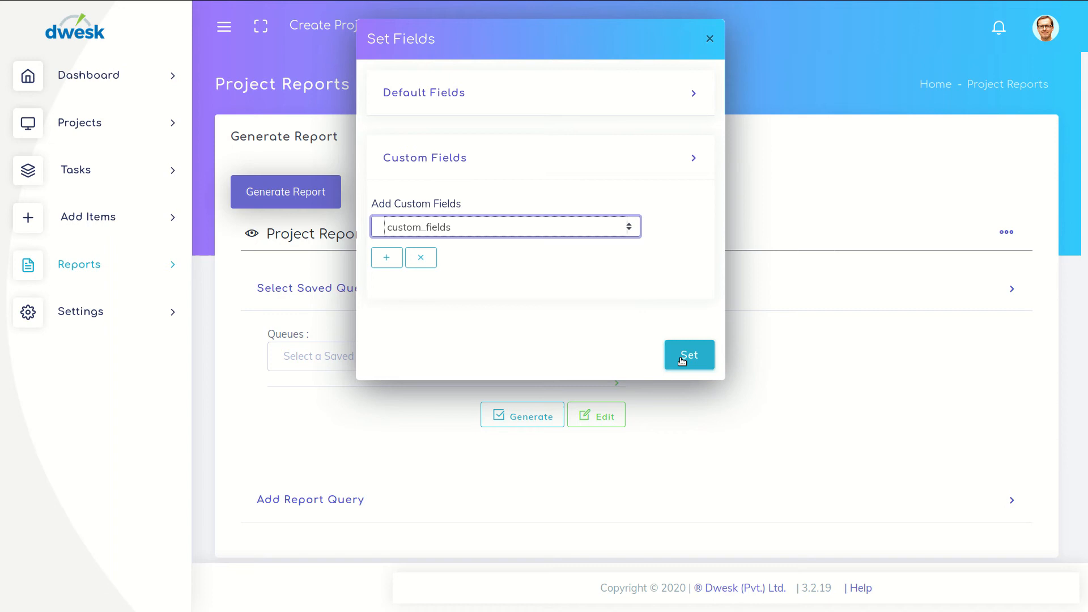
pyautogui.click(688, 355)
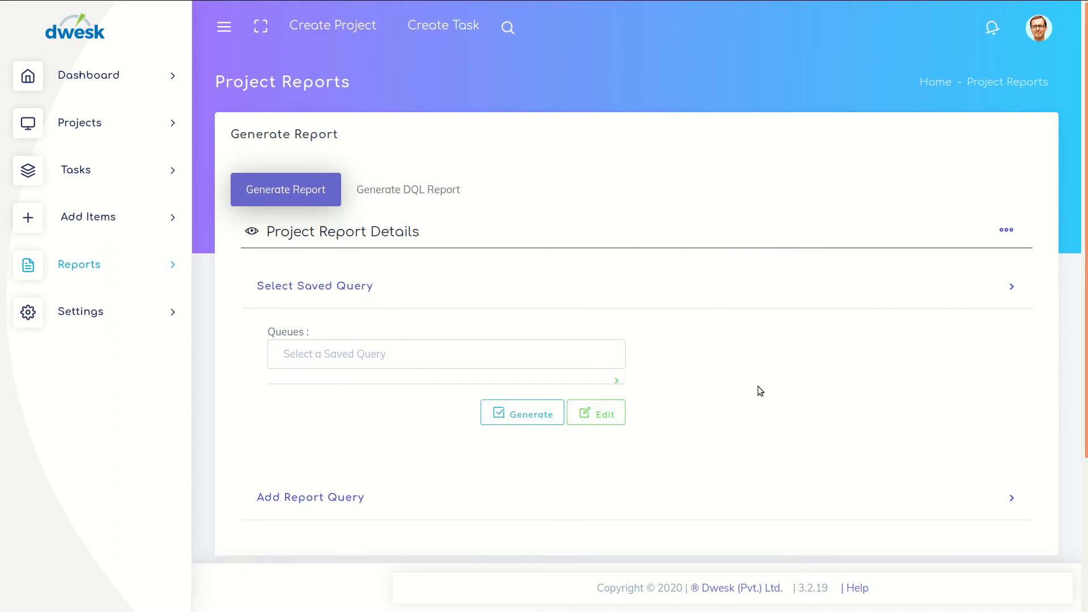
# - Add a report query condition with field product, condition EQUALS and value HP
pyautogui.scroll(-3)
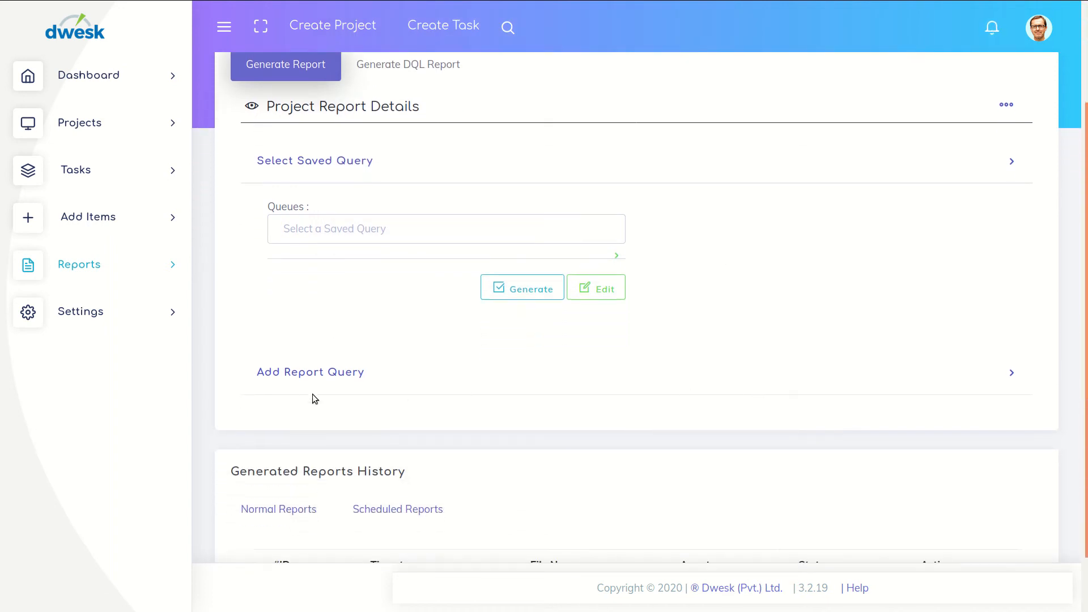
pyautogui.moveTo(966, 389)
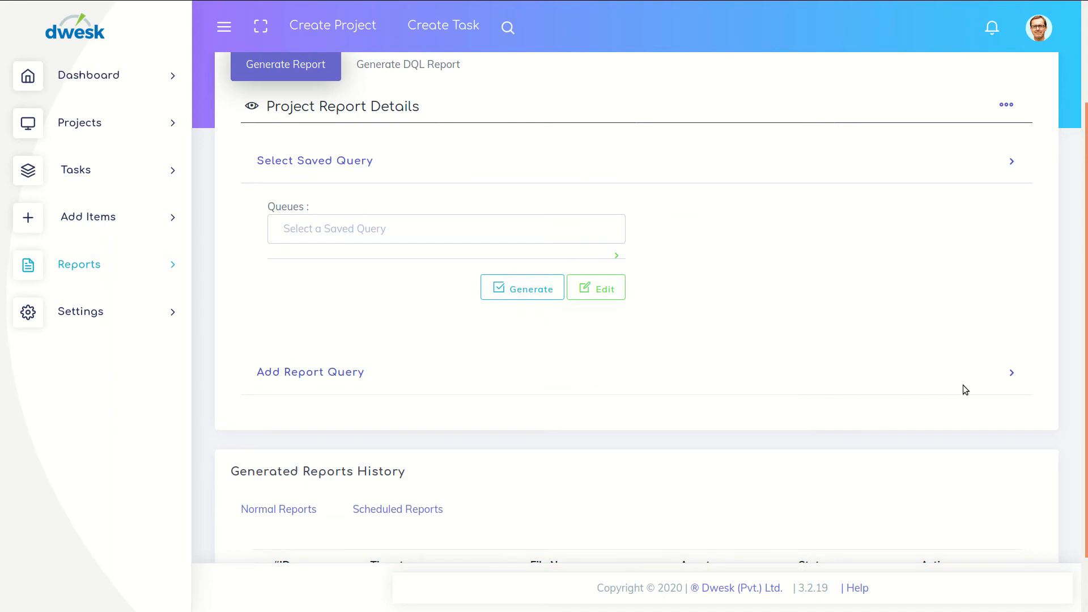
pyautogui.click(310, 372)
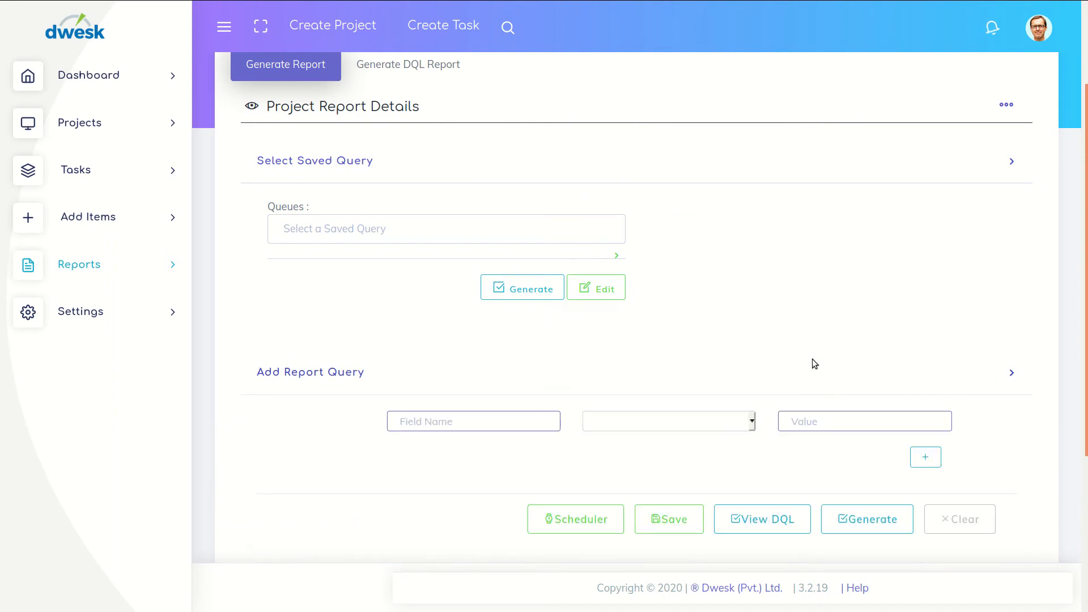
pyautogui.scroll(-3)
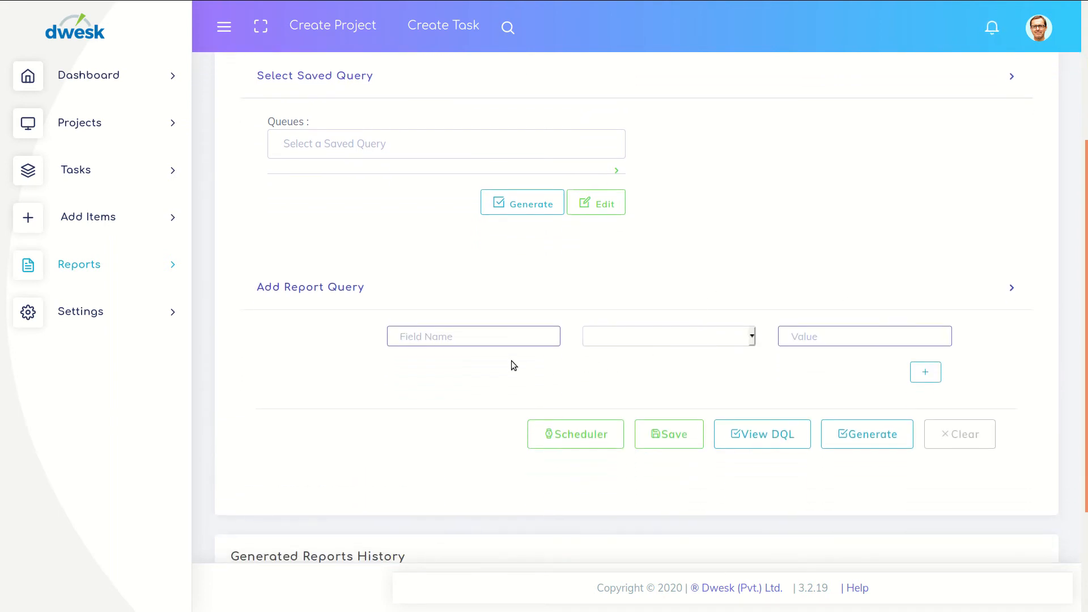
pyautogui.click(474, 335)
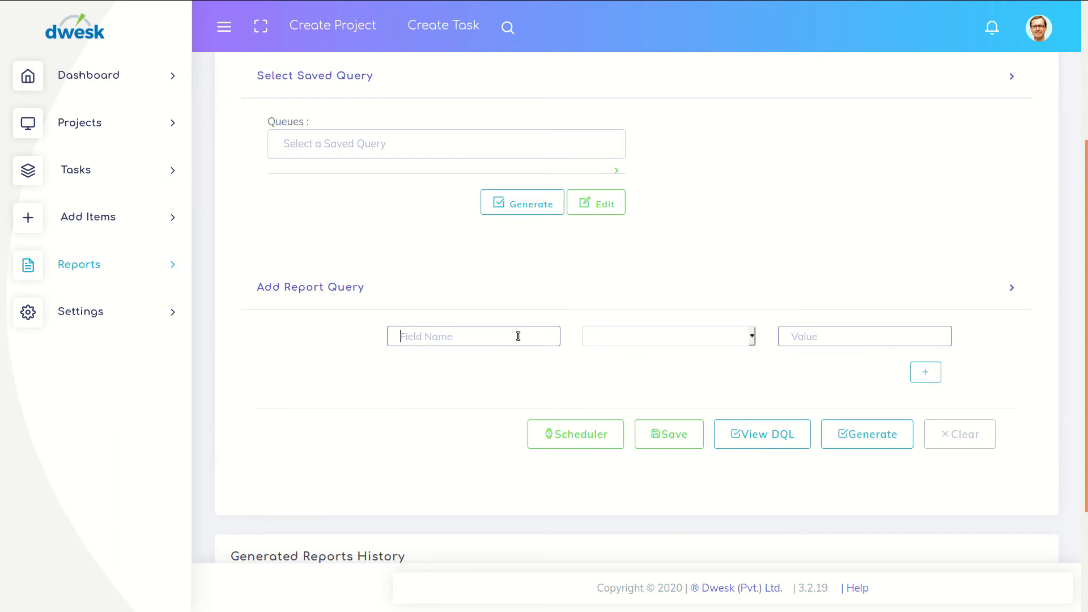
pyautogui.write('product')
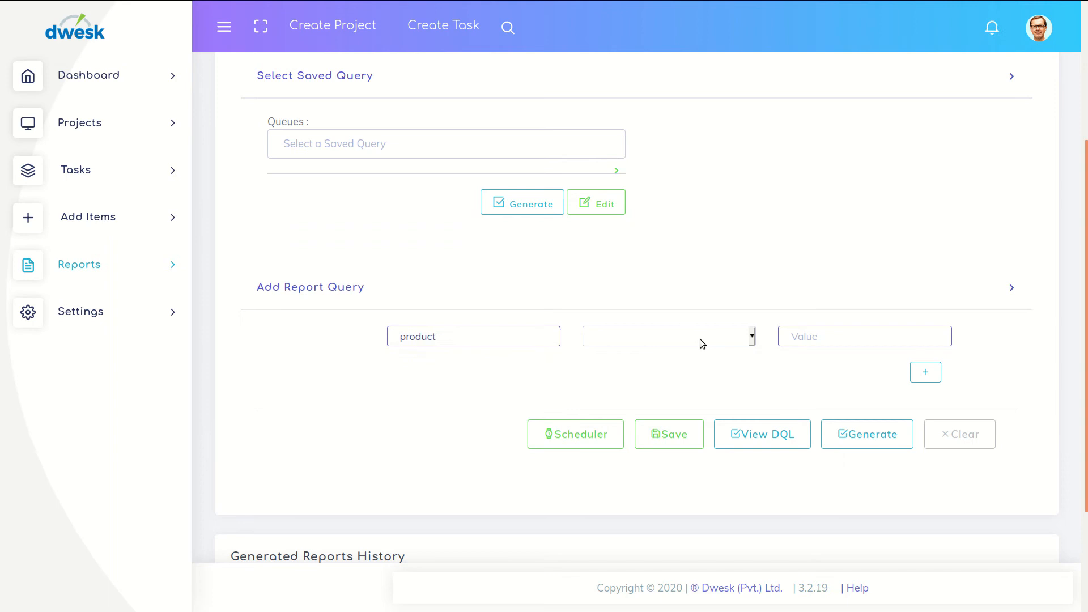
pyautogui.click(668, 335)
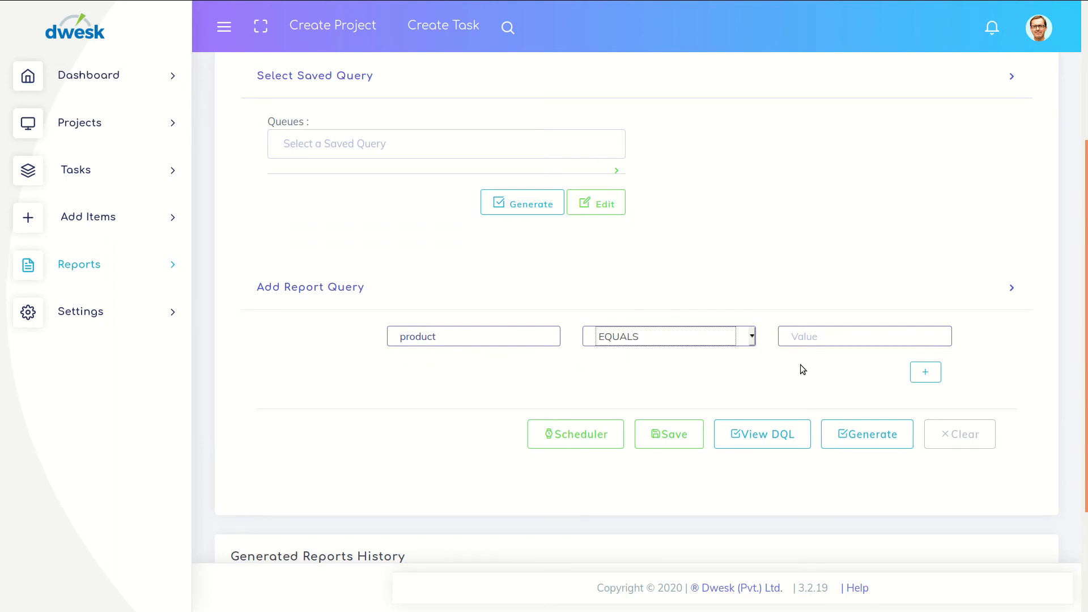
pyautogui.click(863, 336)
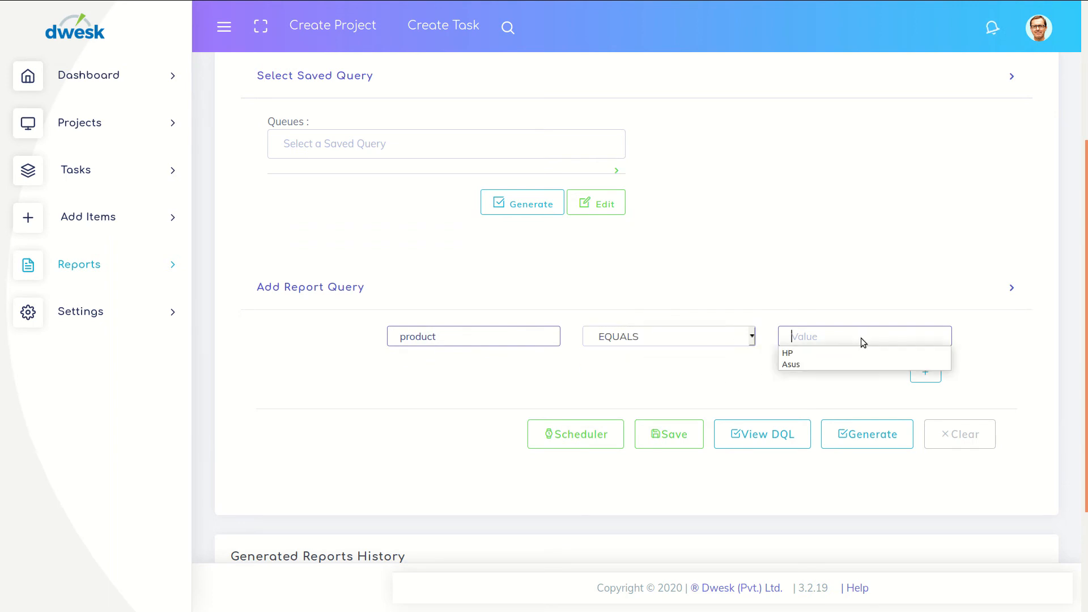
pyautogui.click(787, 353)
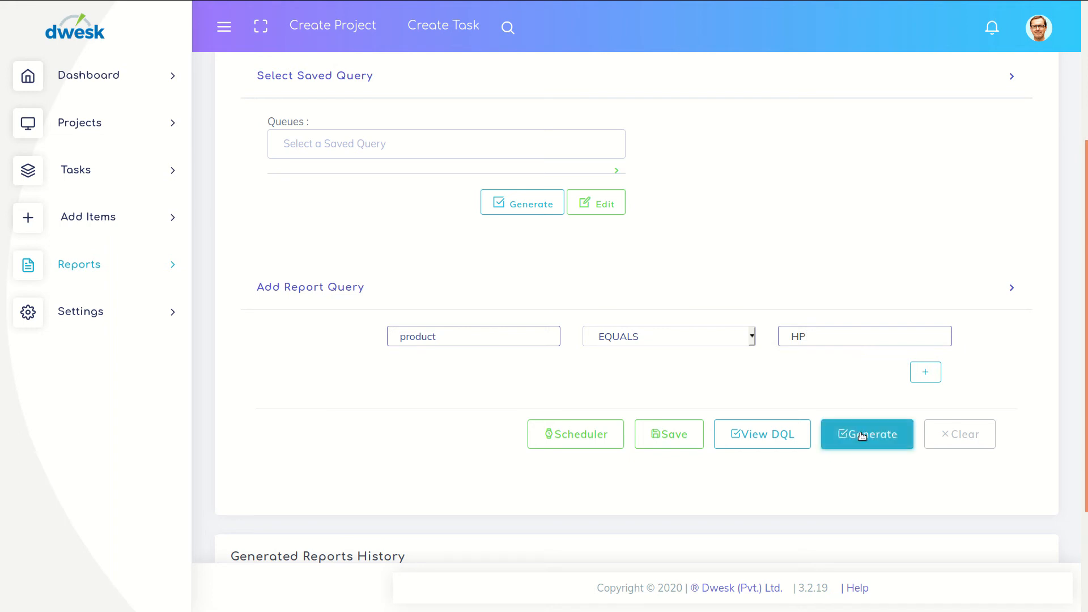
# - Generate the report and refresh Normal Reports so qr_1581079399302.xls appears in history
pyautogui.click(866, 434)
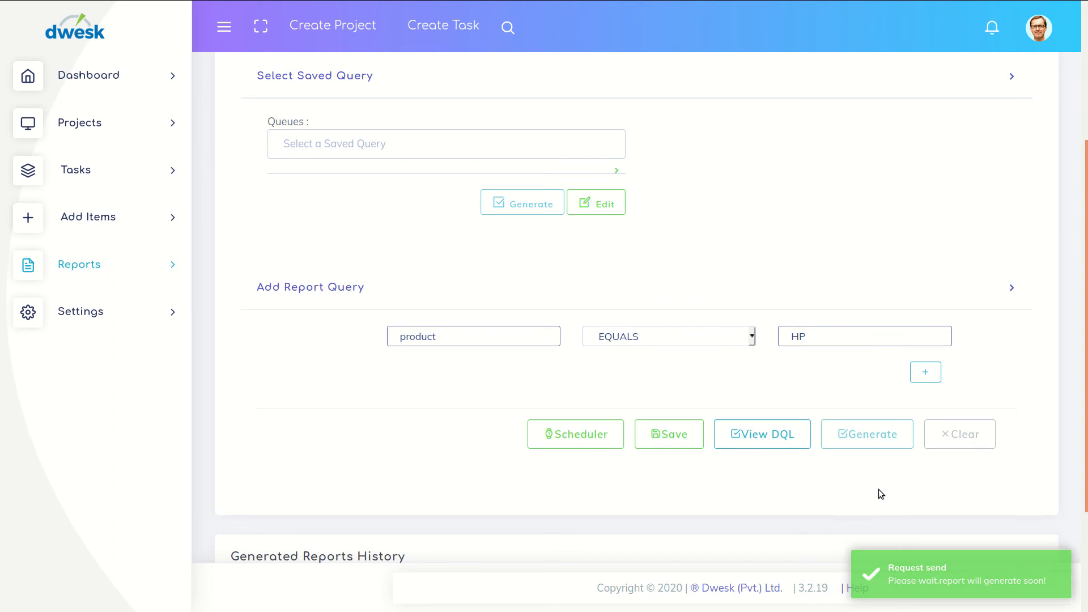
pyautogui.scroll(-3)
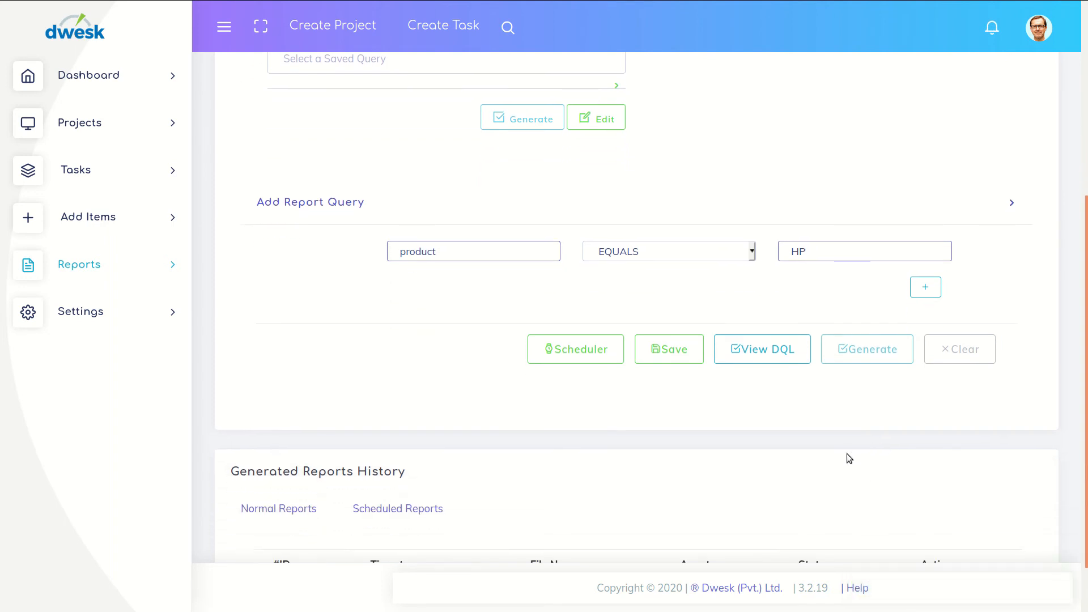
pyautogui.scroll(-3)
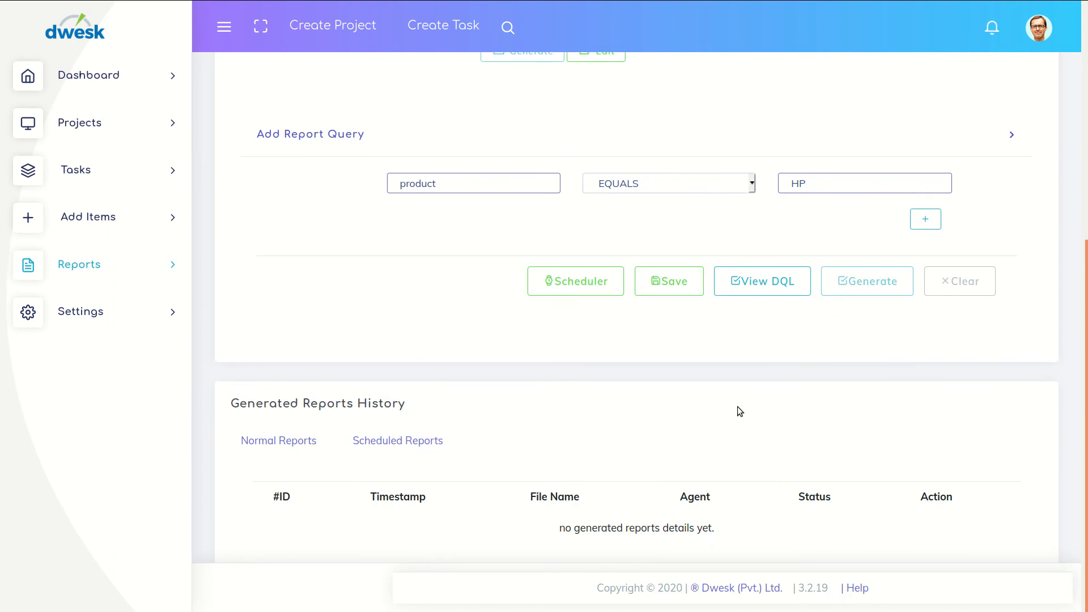
pyautogui.click(867, 281)
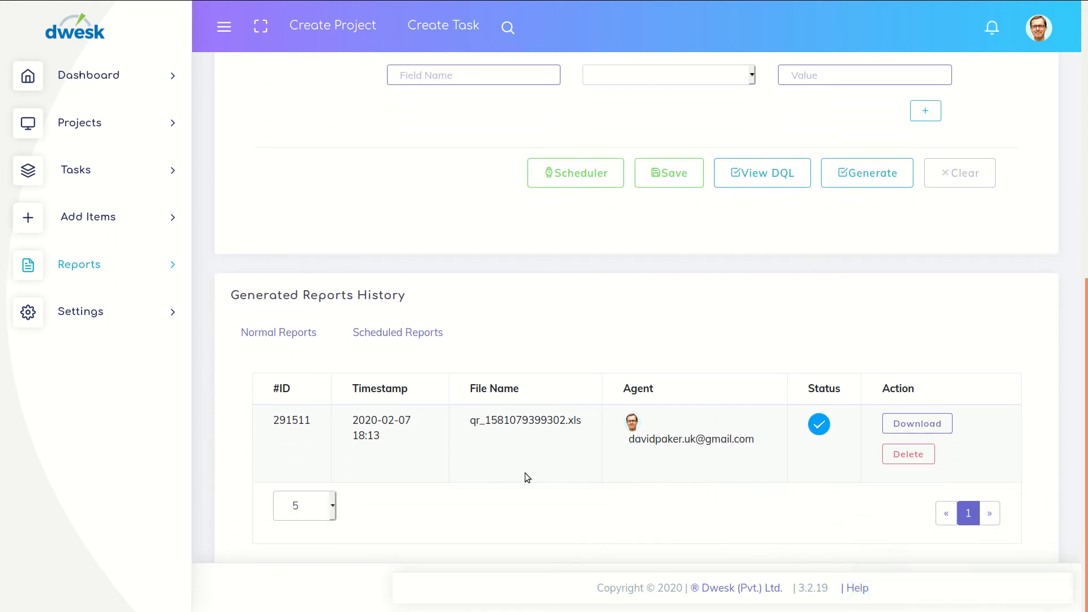
pyautogui.moveTo(881, 441)
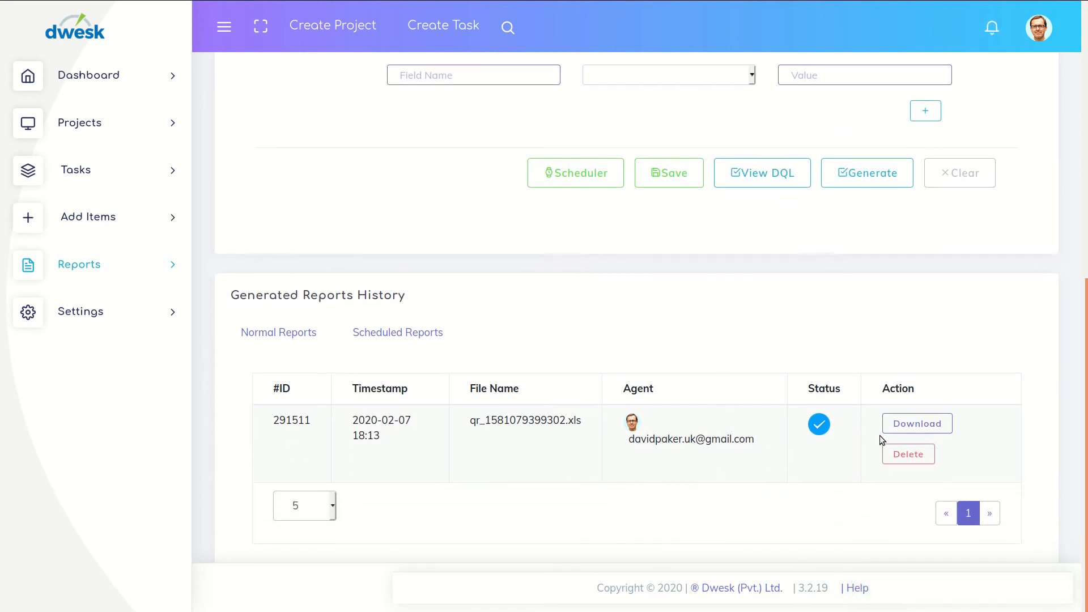
pyautogui.moveTo(780, 349)
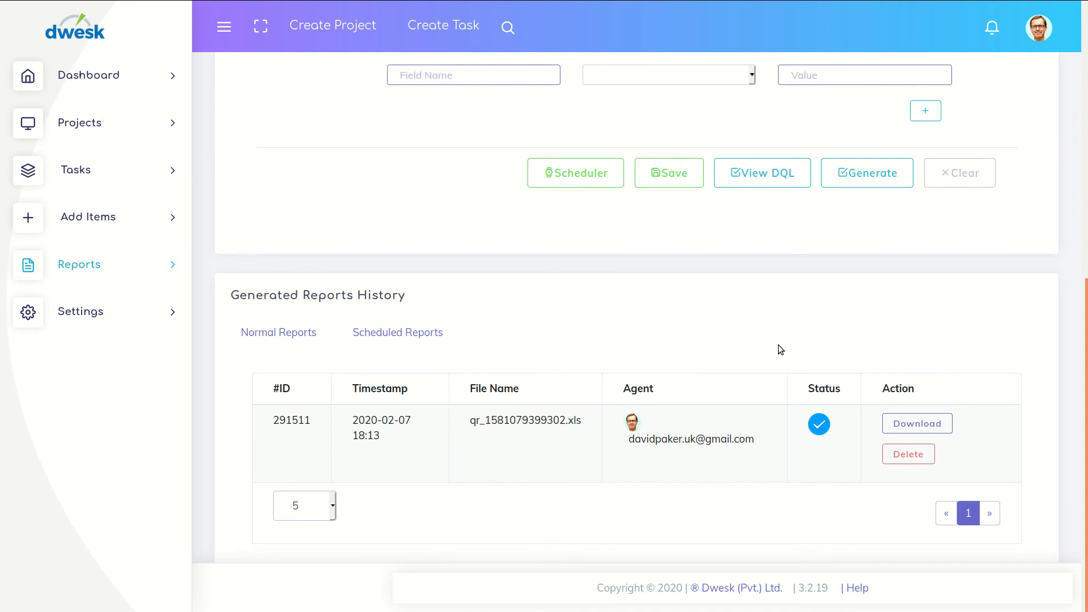
# - Download the generated .xls report and view it in LibreOffice Calc
pyautogui.click(917, 423)
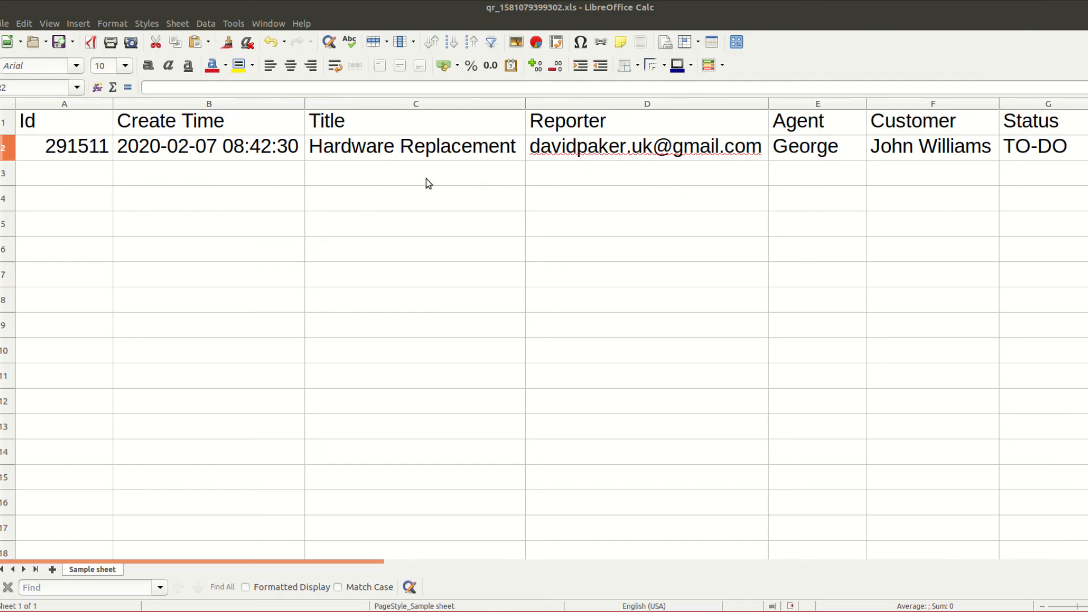
pyautogui.moveTo(653, 212)
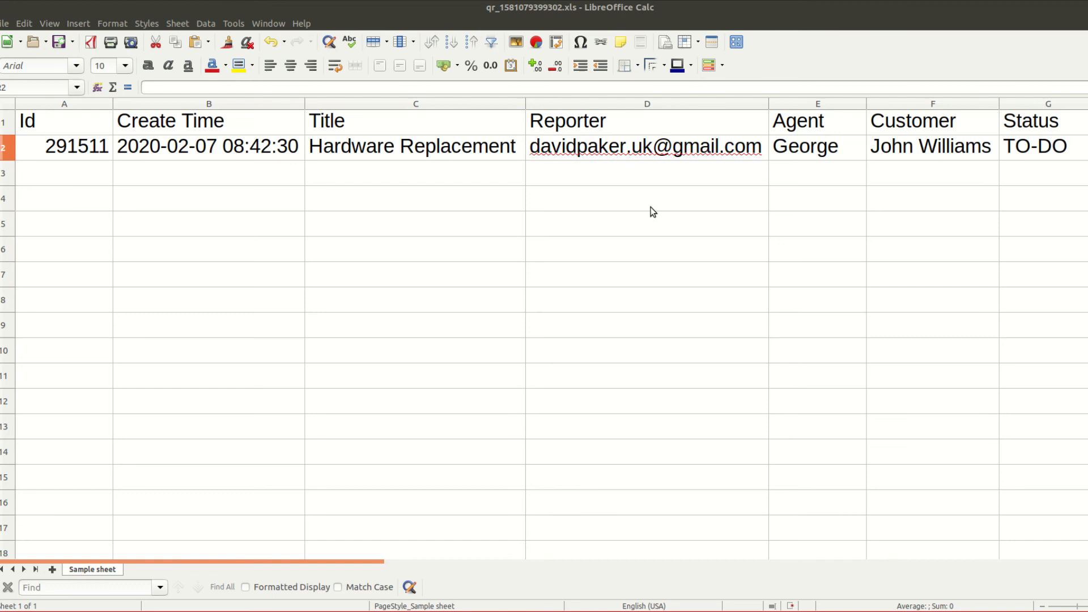
pyautogui.moveTo(379, 565)
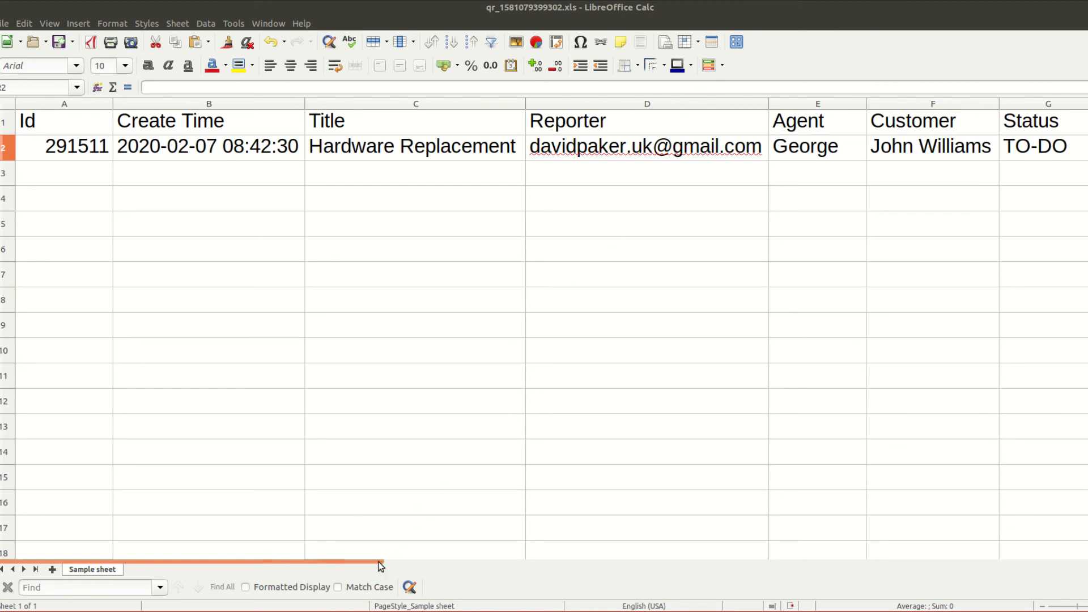